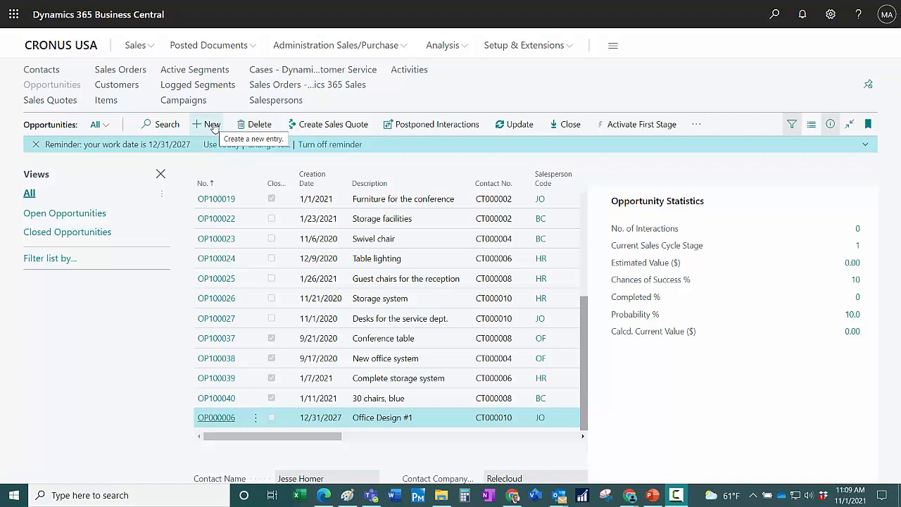
# Step: Create opportunity 'Office Design #2' for contact CT000010 with sales cycle code JOBS
pyautogui.click(205, 124)
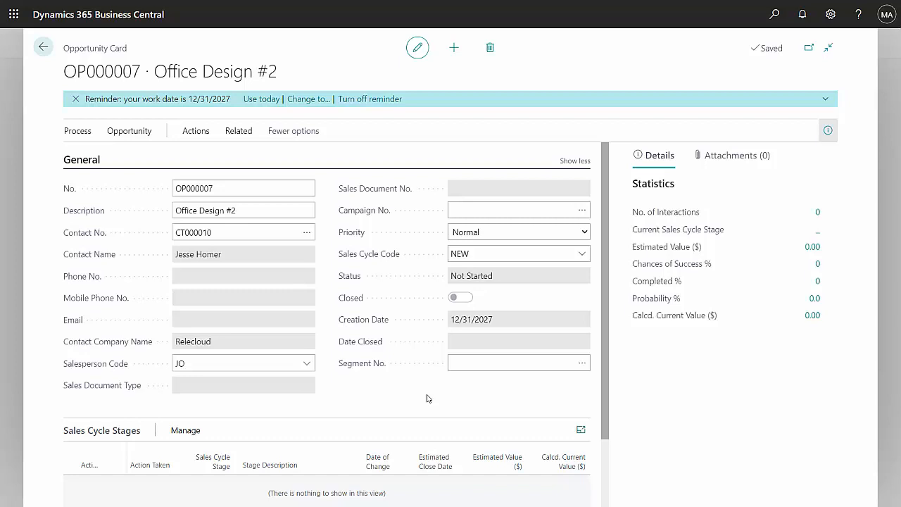
pyautogui.click(518, 254)
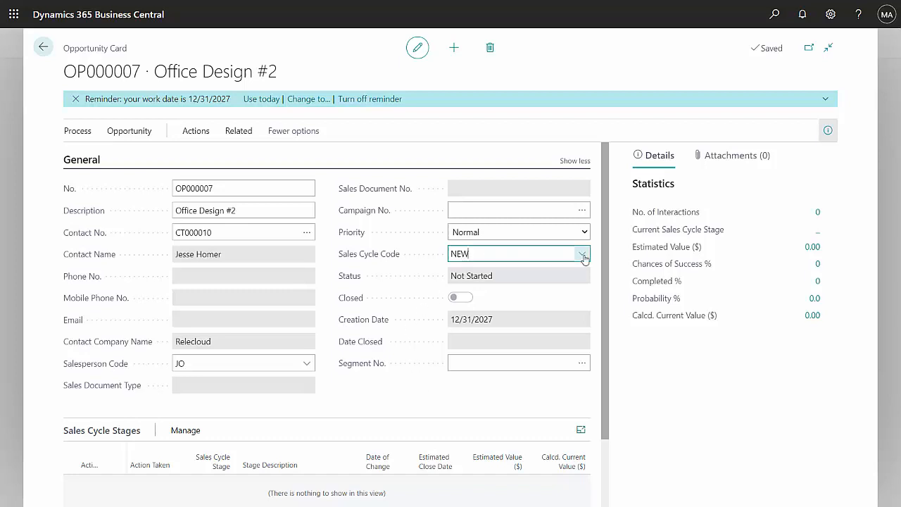
pyautogui.click(582, 253)
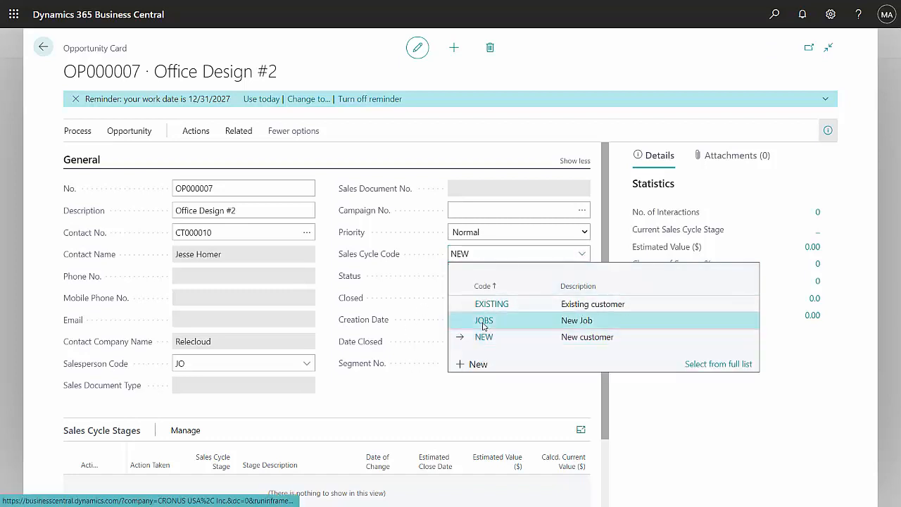
pyautogui.click(485, 320)
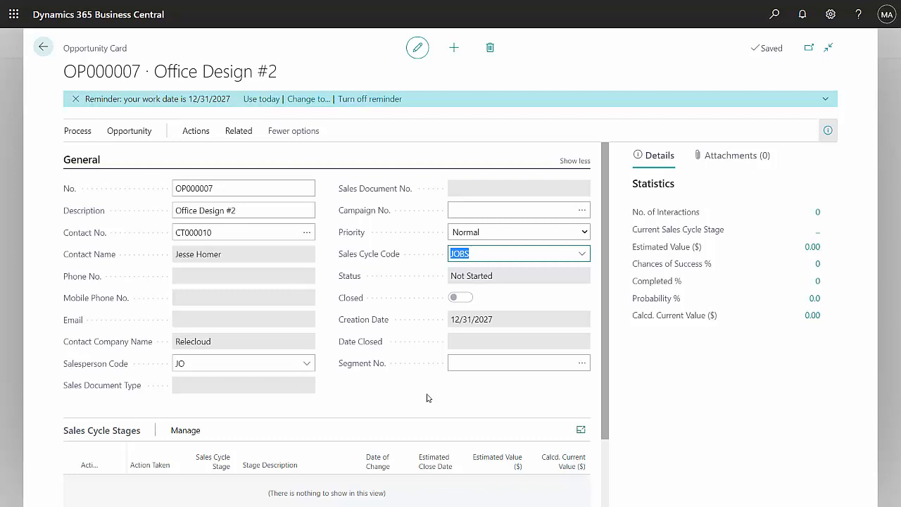
pyautogui.moveTo(394, 391)
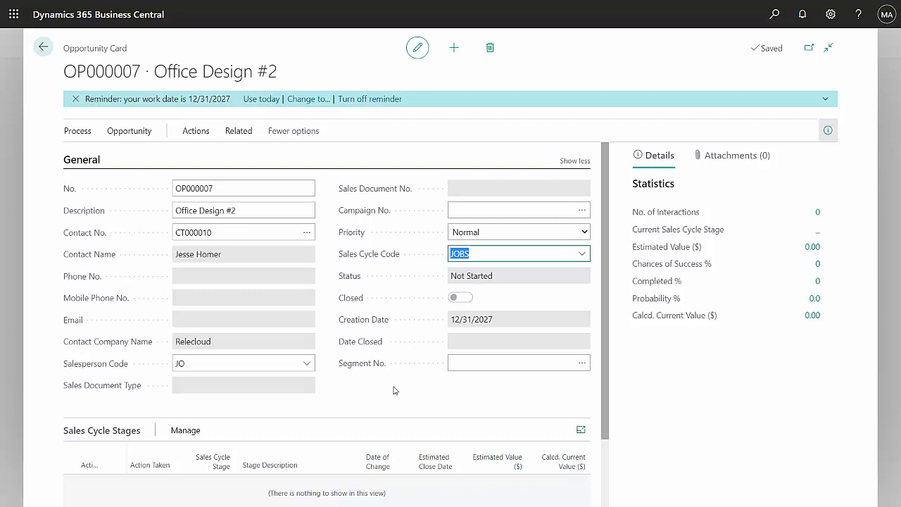
# Step: Review the JOBS sales cycle's five stages, inspecting the Initial stage's activity code
pyautogui.click(582, 253)
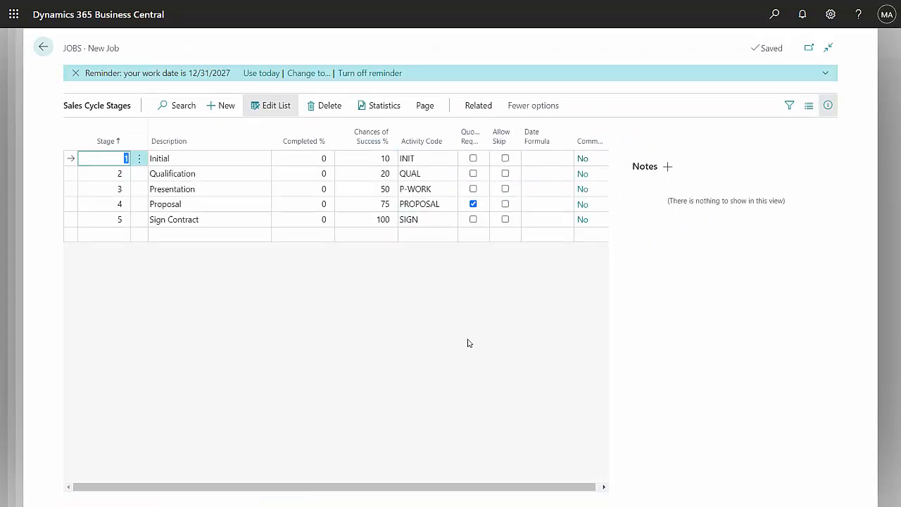
pyautogui.moveTo(364, 264)
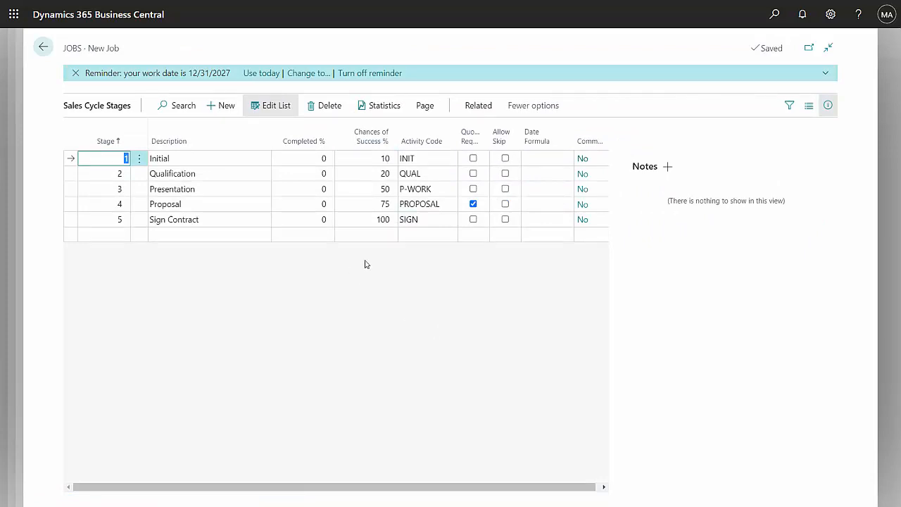
pyautogui.click(422, 158)
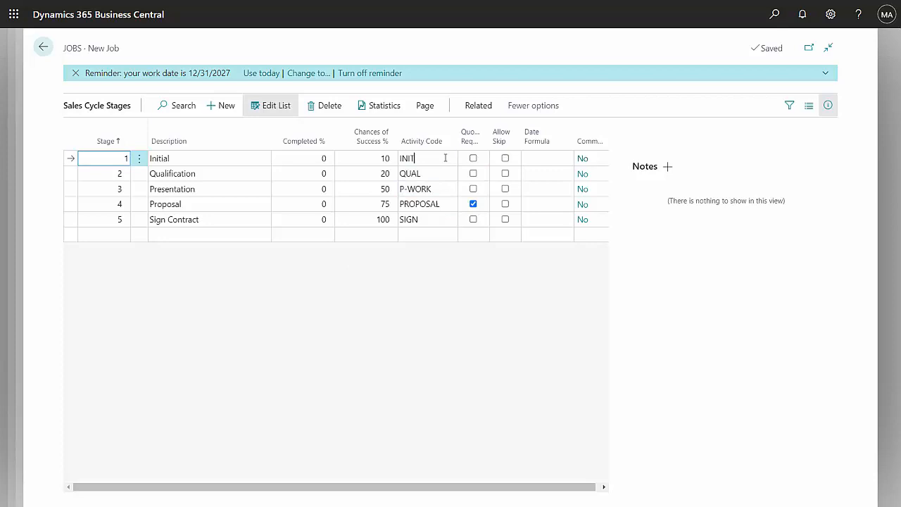
pyautogui.click(448, 157)
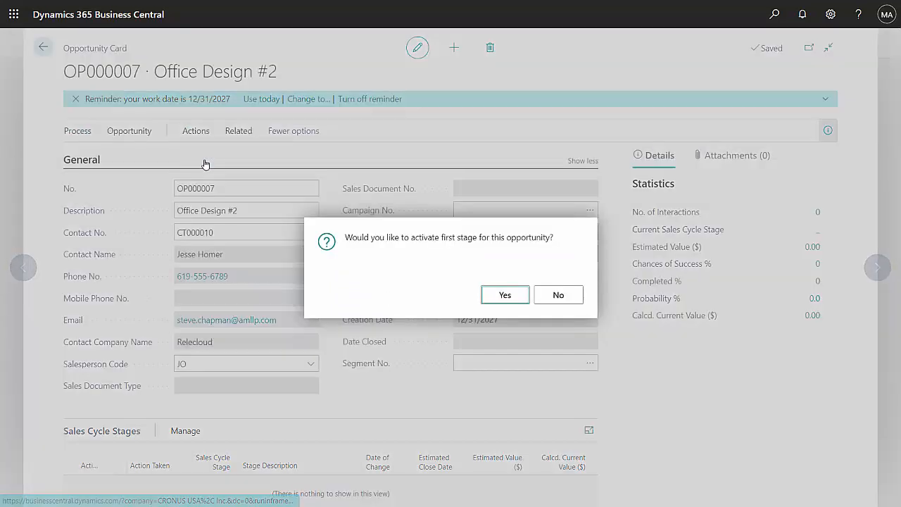
# Step: Activate the first stage, then mark task TD000140 'Verify quality of opportunity' as closed
pyautogui.click(504, 295)
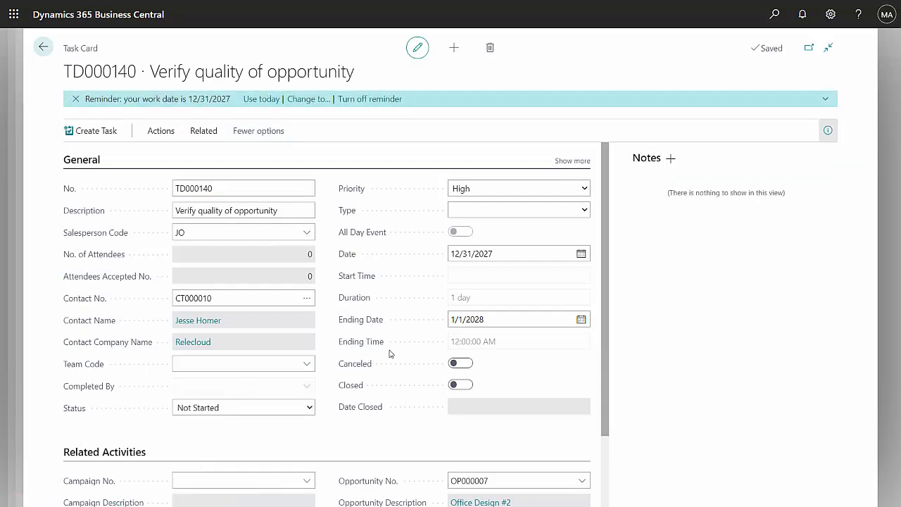
pyautogui.moveTo(408, 391)
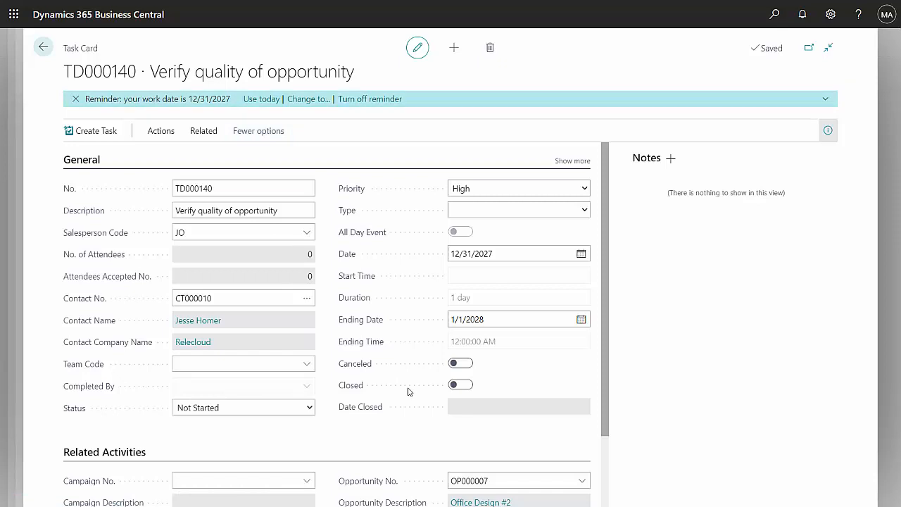
pyautogui.click(308, 407)
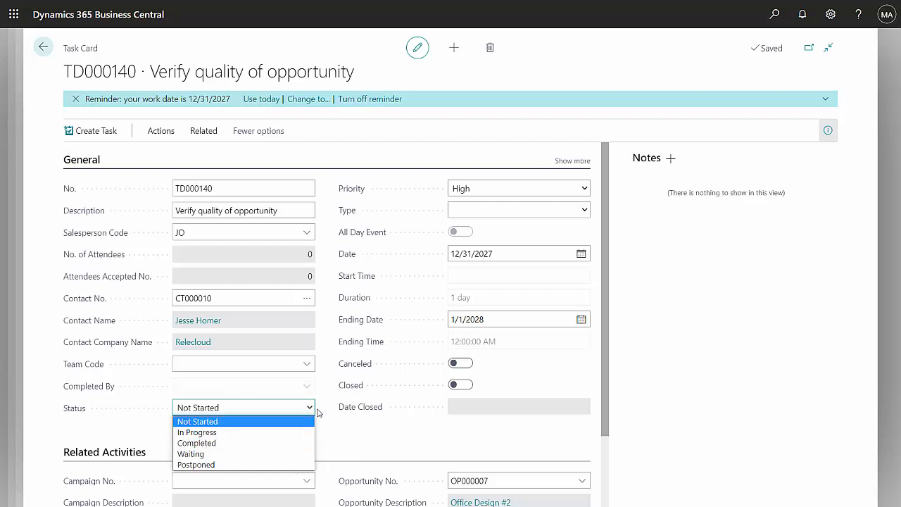
pyautogui.click(197, 421)
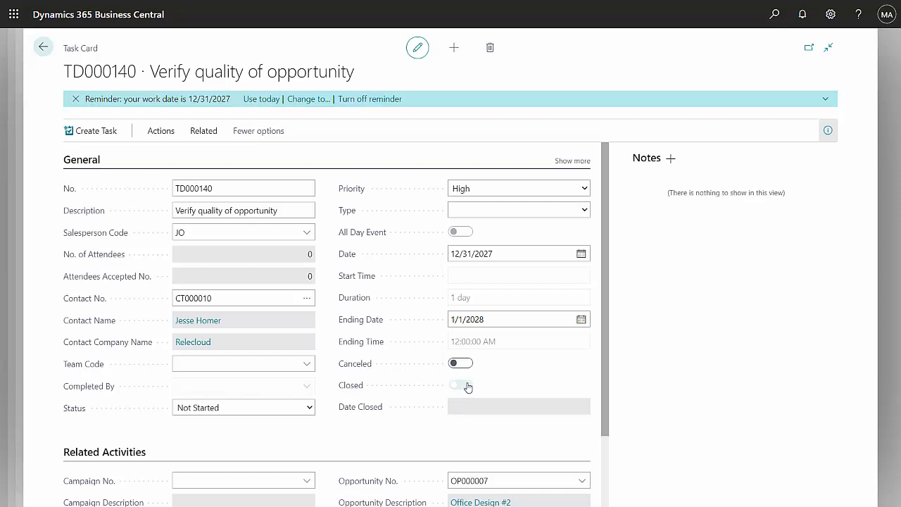
pyautogui.click(462, 385)
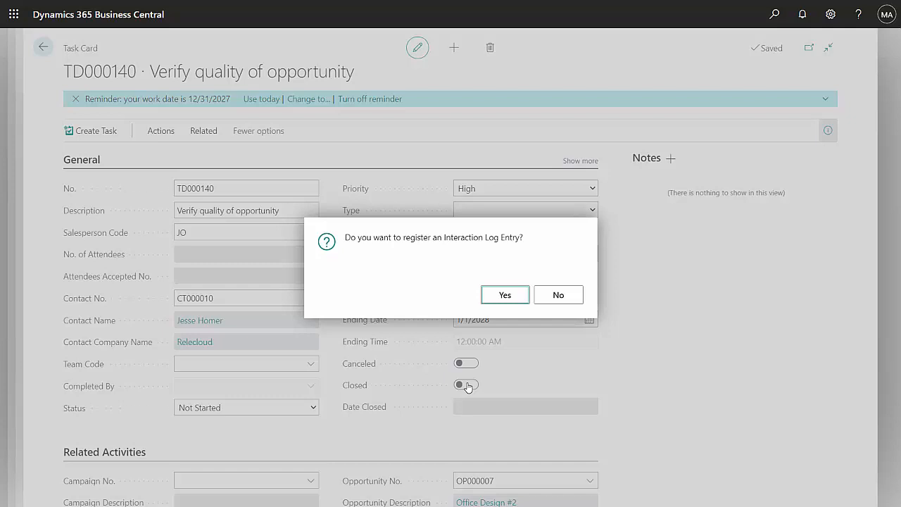
# Step: Register the interaction log entry so task TD000140 ends Closed with status Completed
pyautogui.click(504, 294)
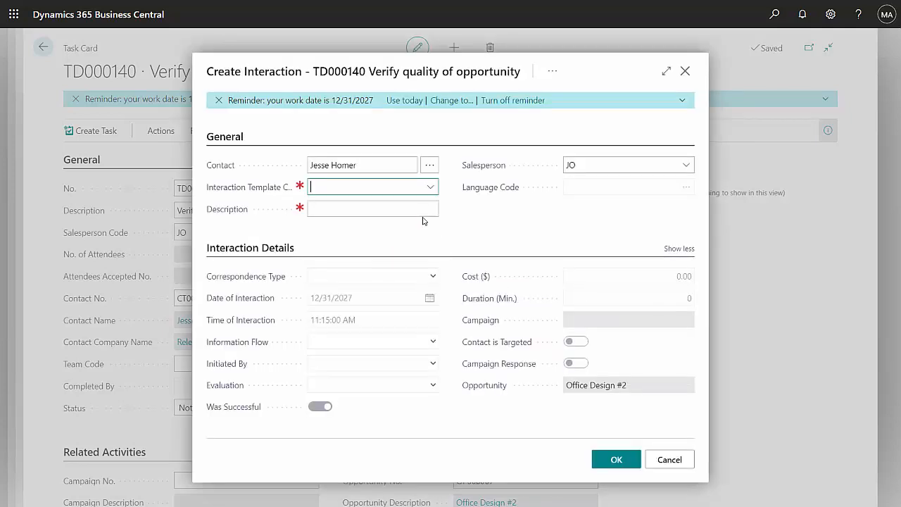
pyautogui.moveTo(429, 190)
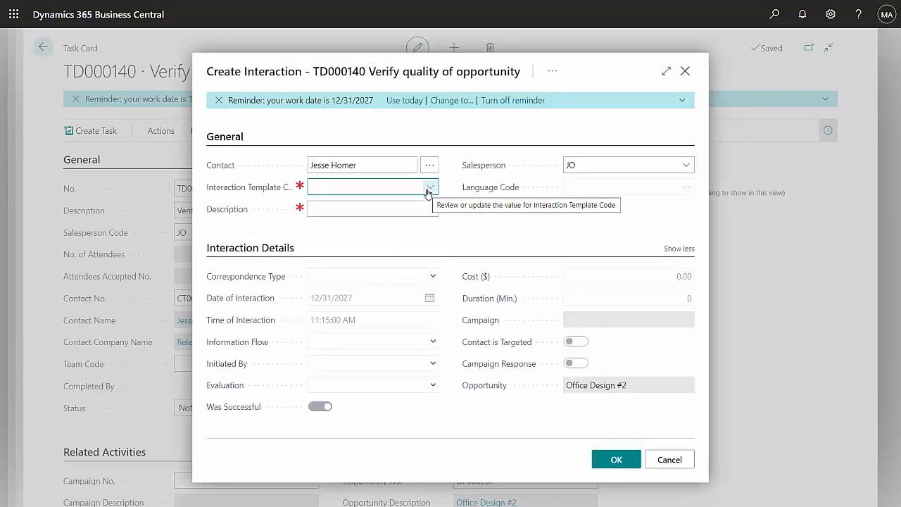
pyautogui.click(429, 187)
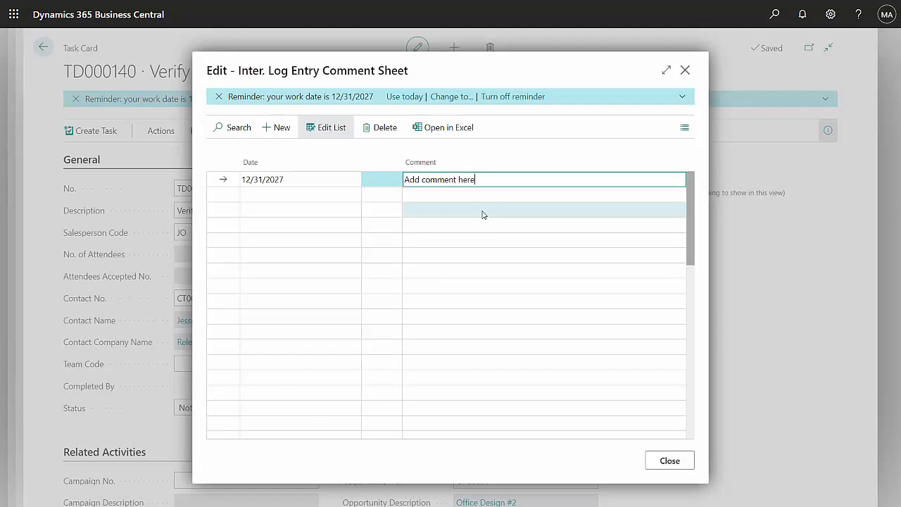
pyautogui.moveTo(717, 489)
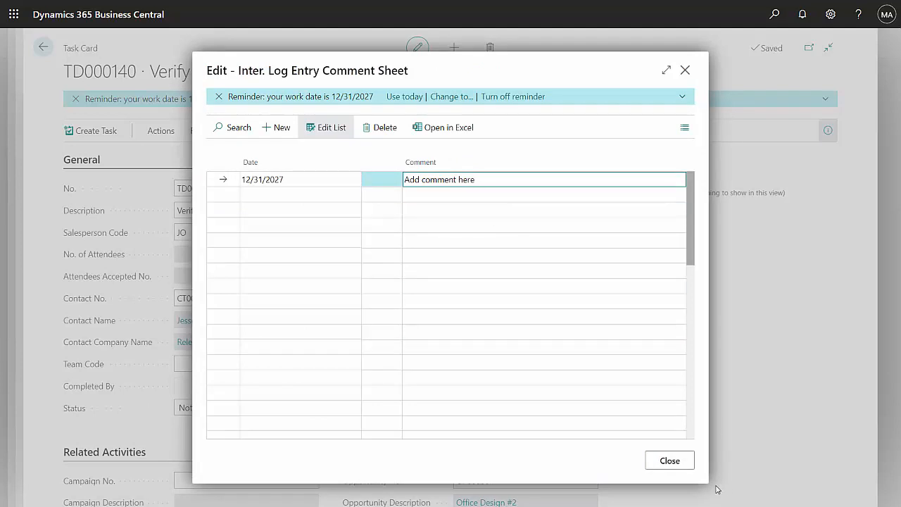
pyautogui.click(669, 459)
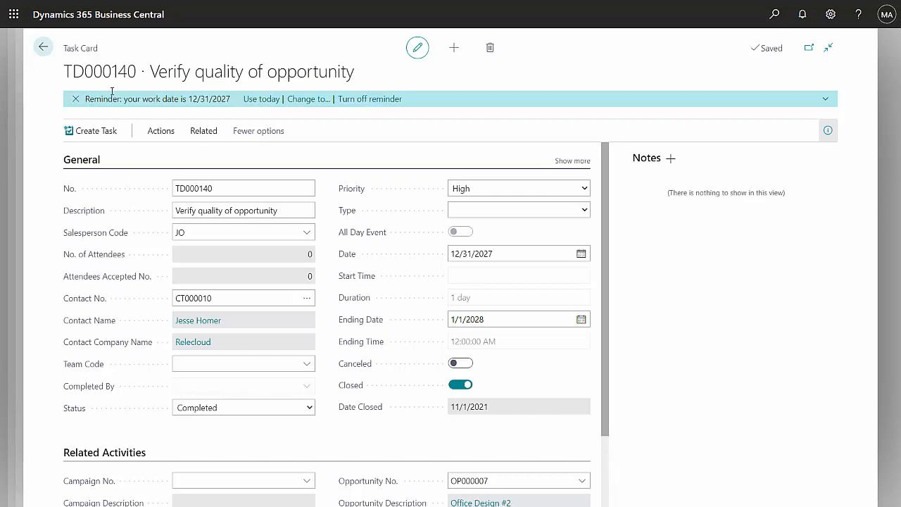
# Step: Check OP000007's tasks and card via the Opportunity actions, then return to the Opportunities list
pyautogui.click(43, 47)
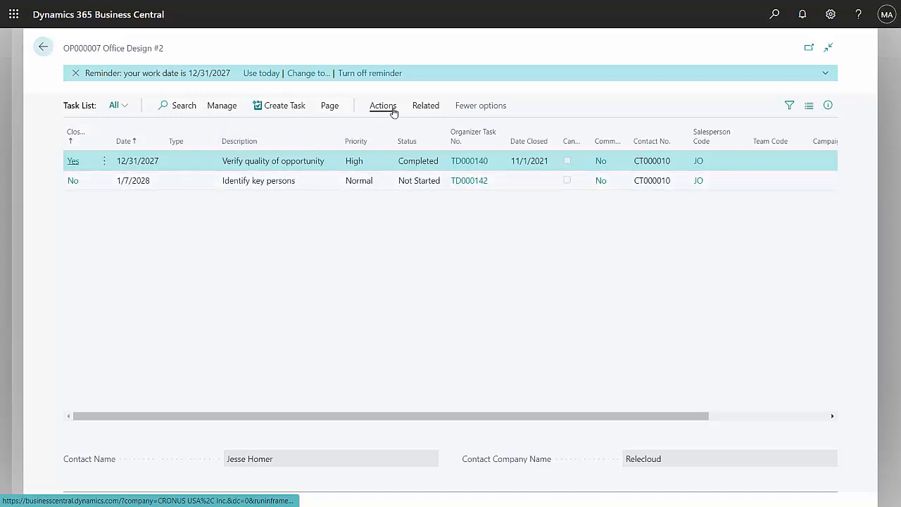
pyautogui.click(43, 47)
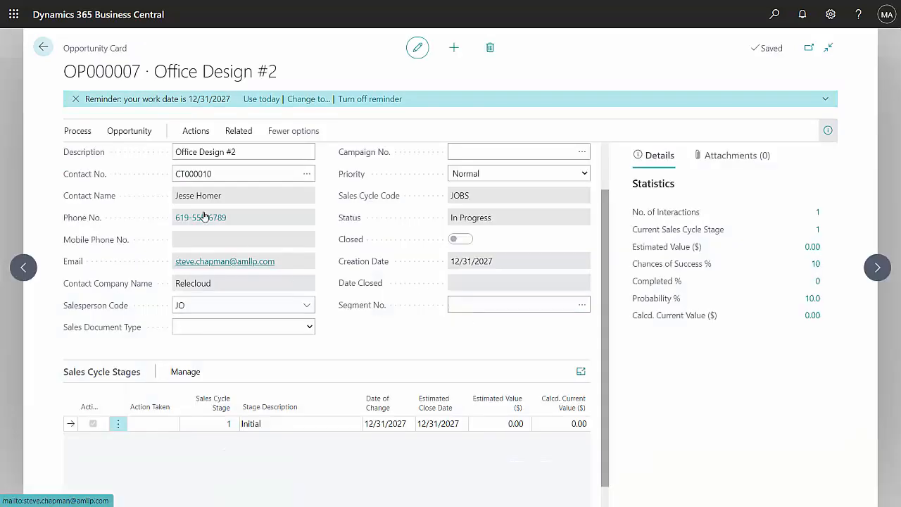
pyautogui.click(129, 130)
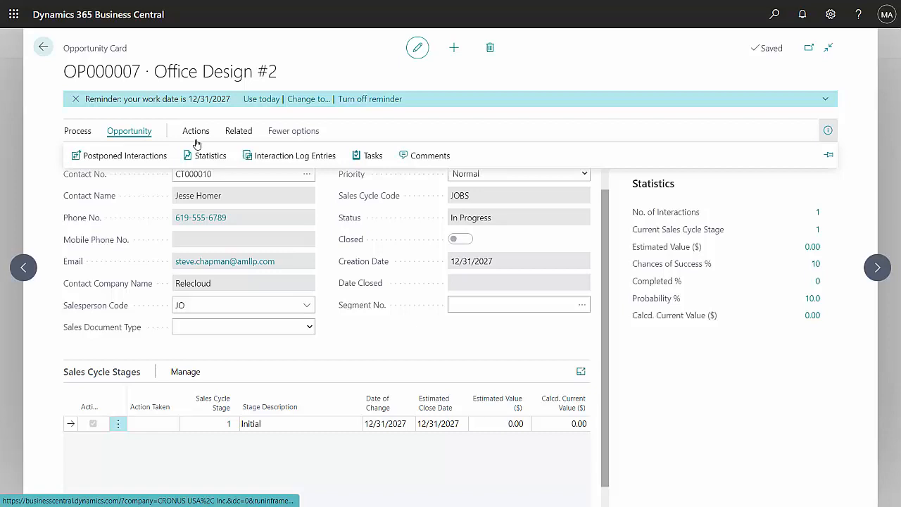
pyautogui.click(288, 155)
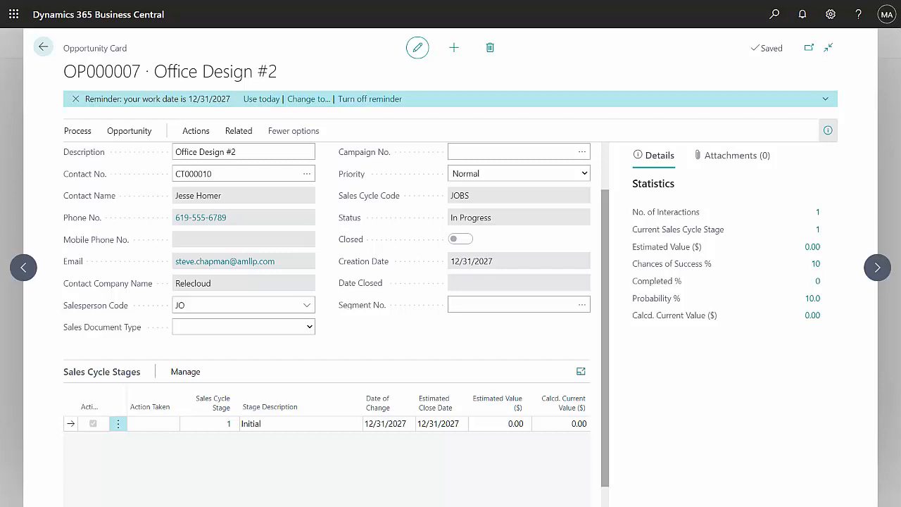
pyautogui.click(43, 47)
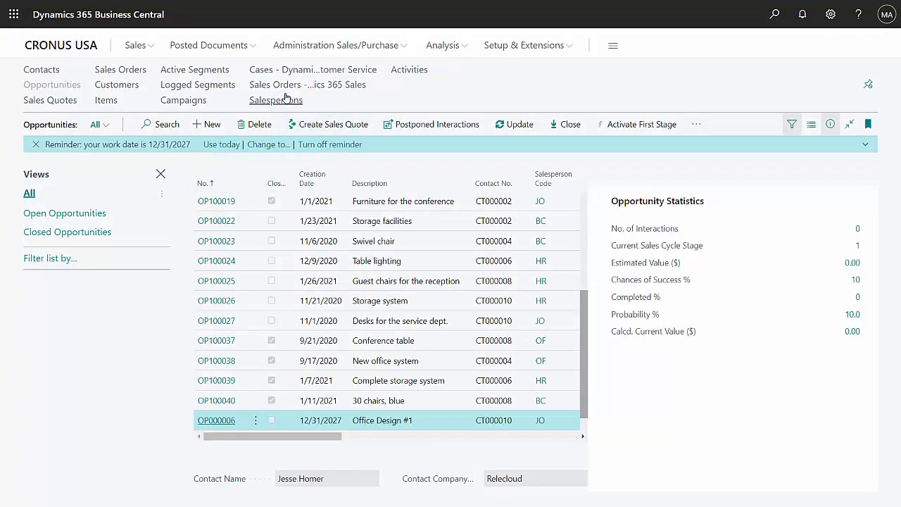
# Step: From Salespersons, view Jim Olive's card and his related salesperson records
pyautogui.click(275, 100)
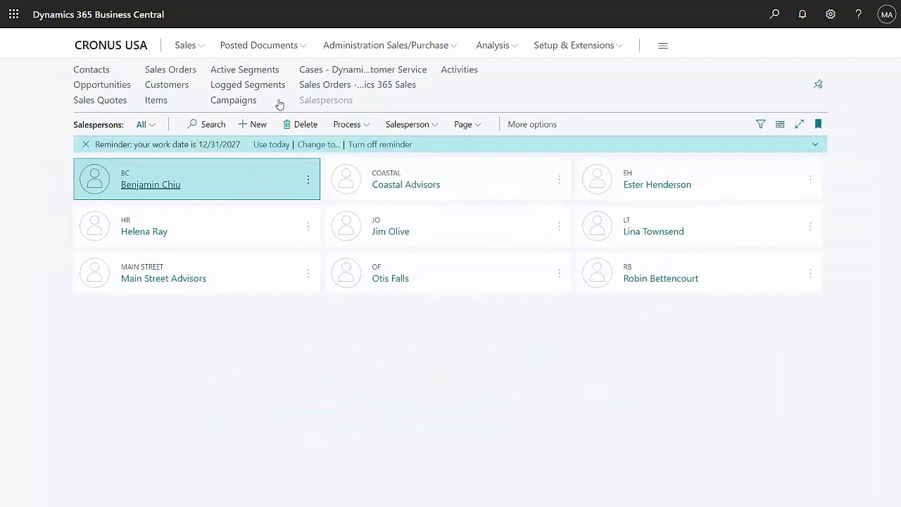
pyautogui.click(447, 225)
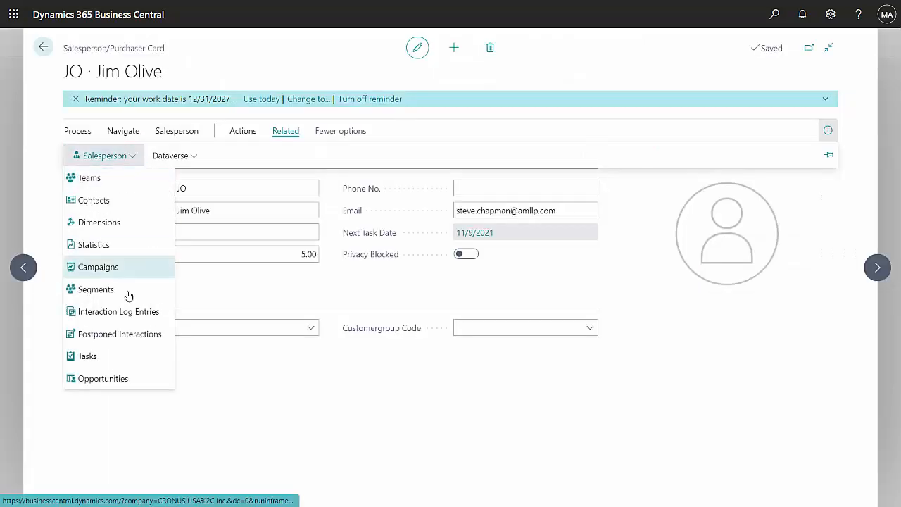
pyautogui.click(87, 355)
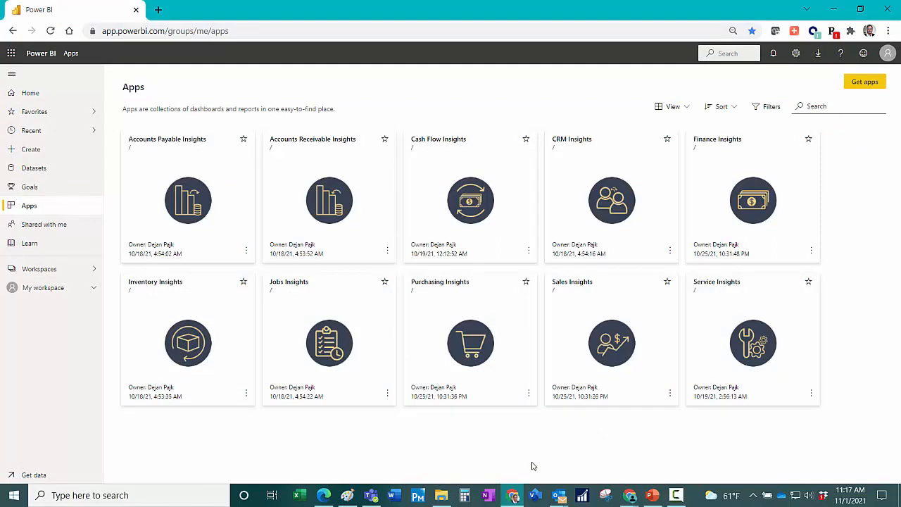
pyautogui.moveTo(641, 365)
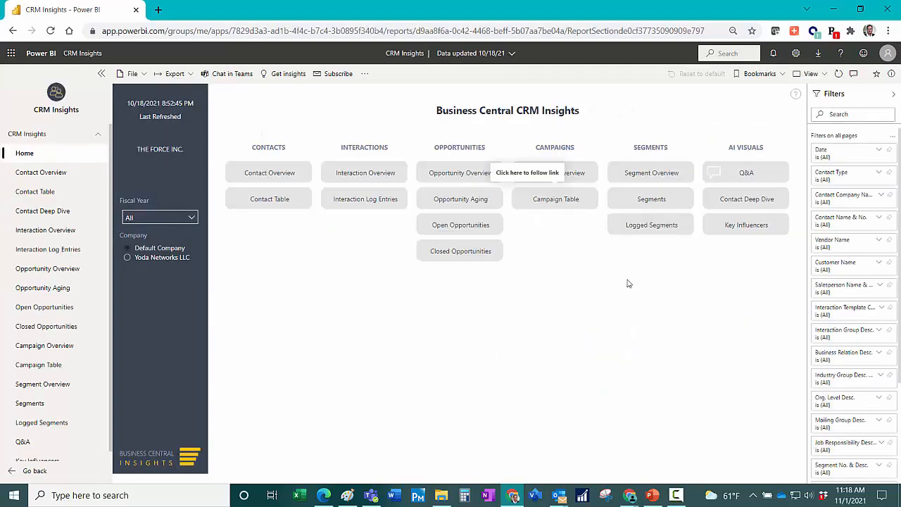
pyautogui.moveTo(4, 234)
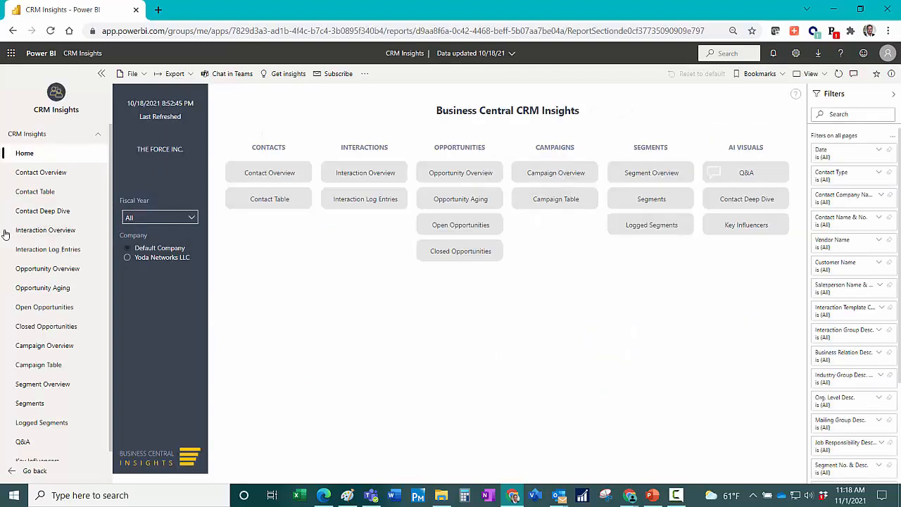
pyautogui.click(45, 229)
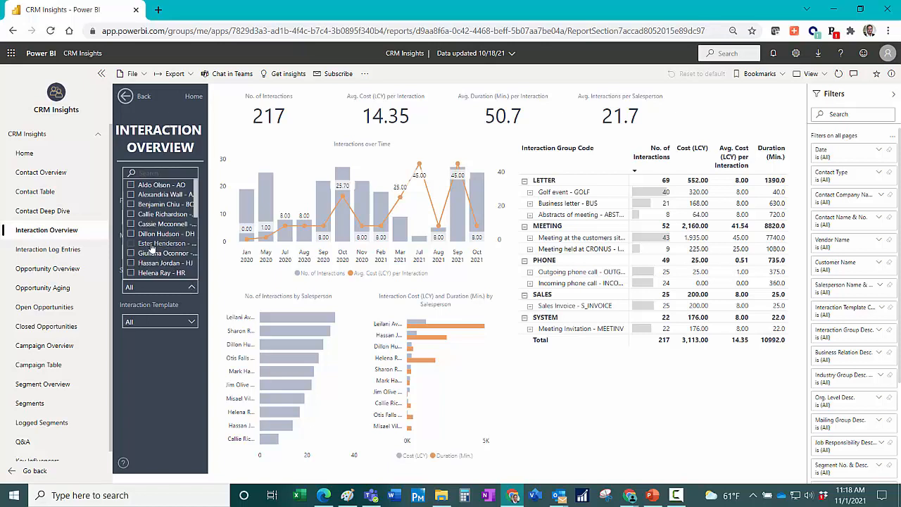
pyautogui.scroll(-3)
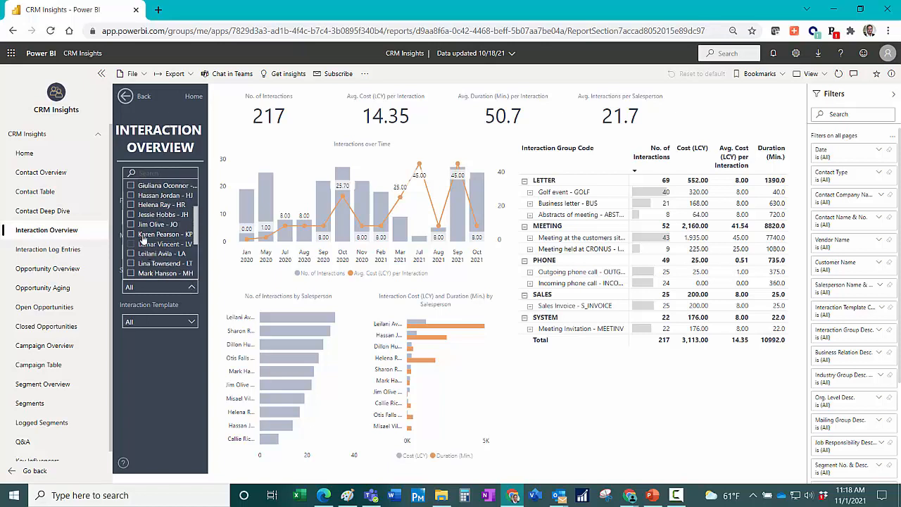
pyautogui.click(131, 224)
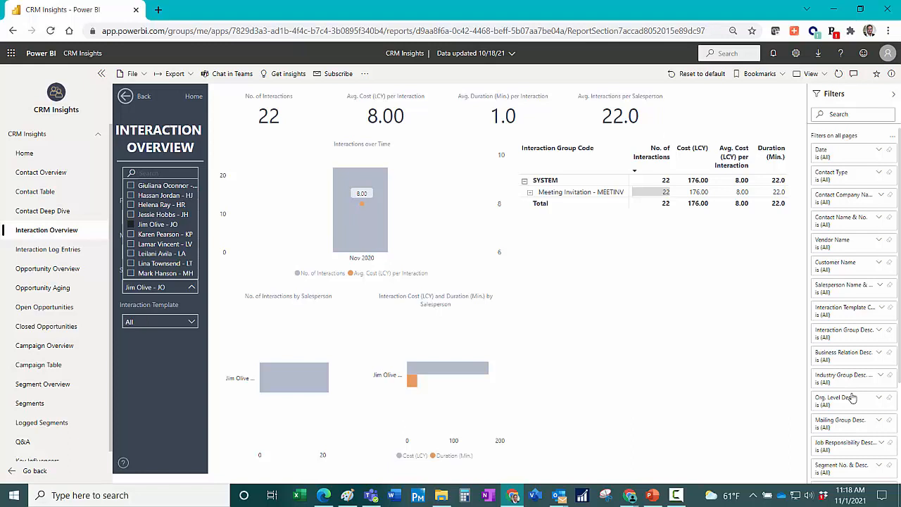
pyautogui.moveTo(863, 412)
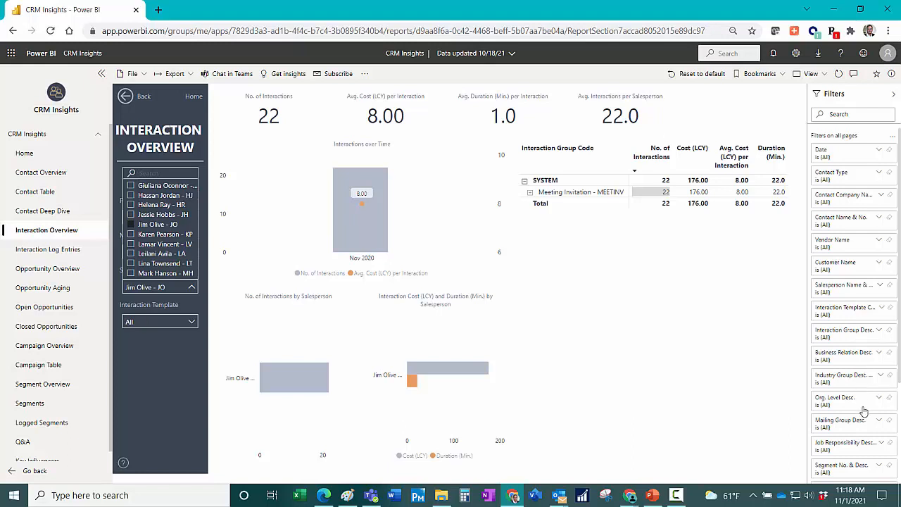
pyautogui.moveTo(842, 401)
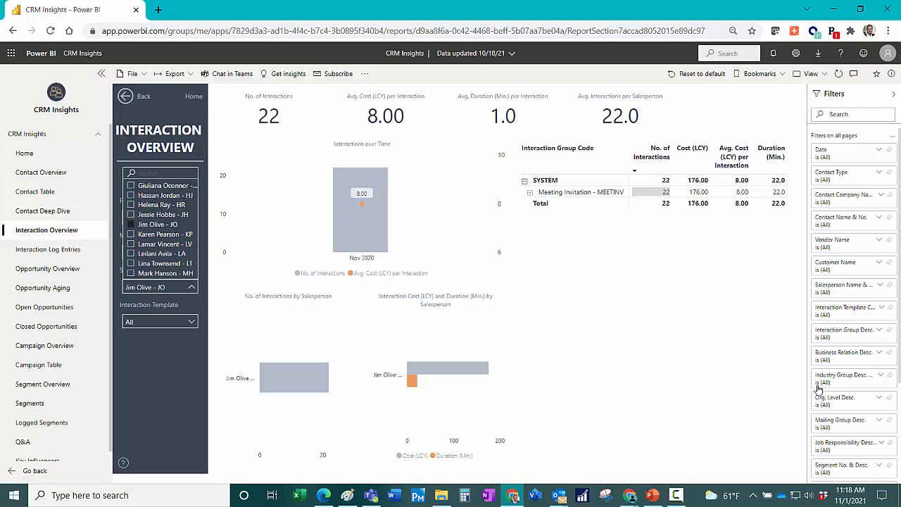
pyautogui.click(48, 250)
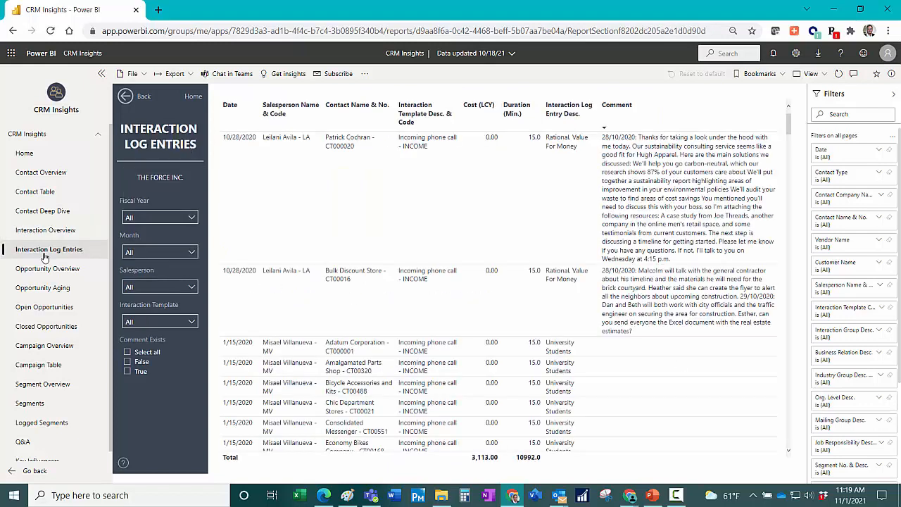